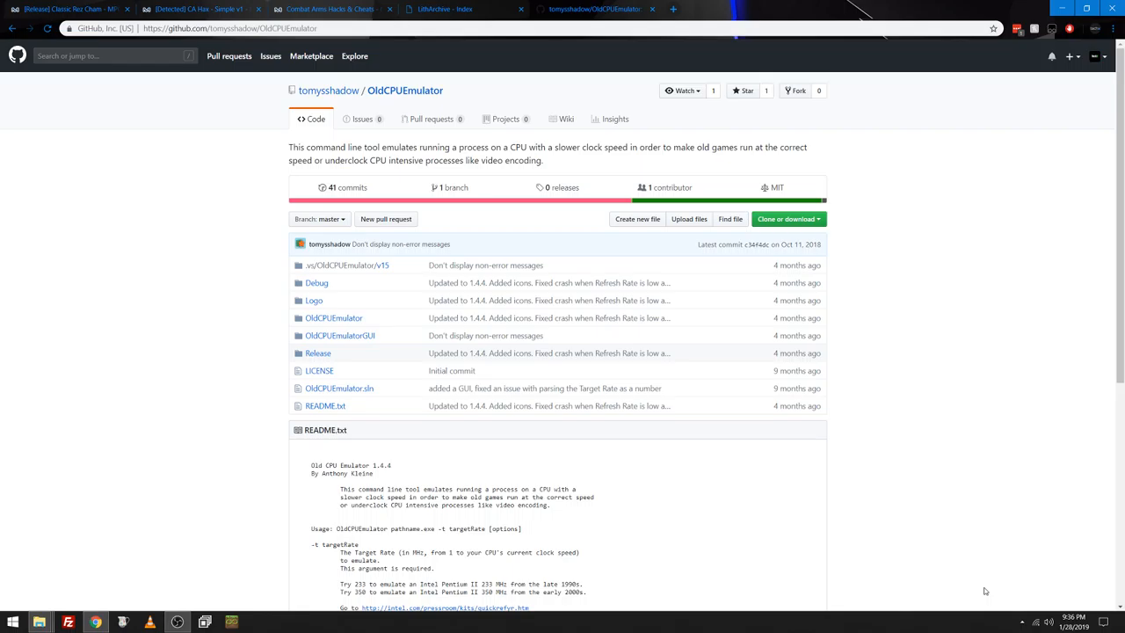
Step: Read the OldCPUEmulator README usage line, selecting the pathname.exe placeholder
scroll("down", 3)
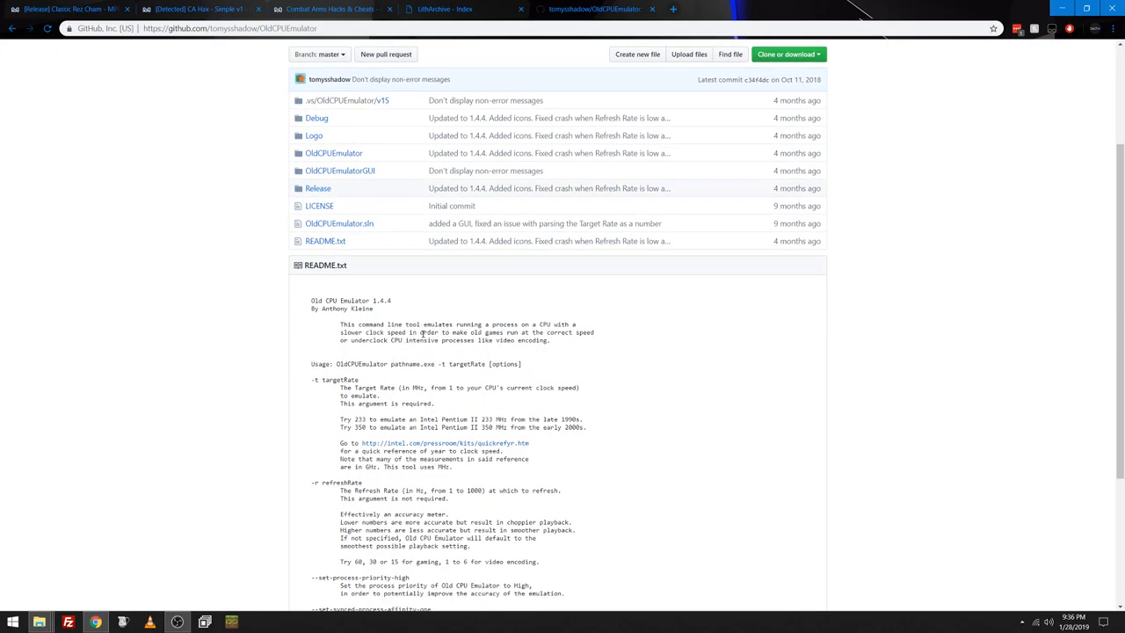
mouse_move(586, 325)
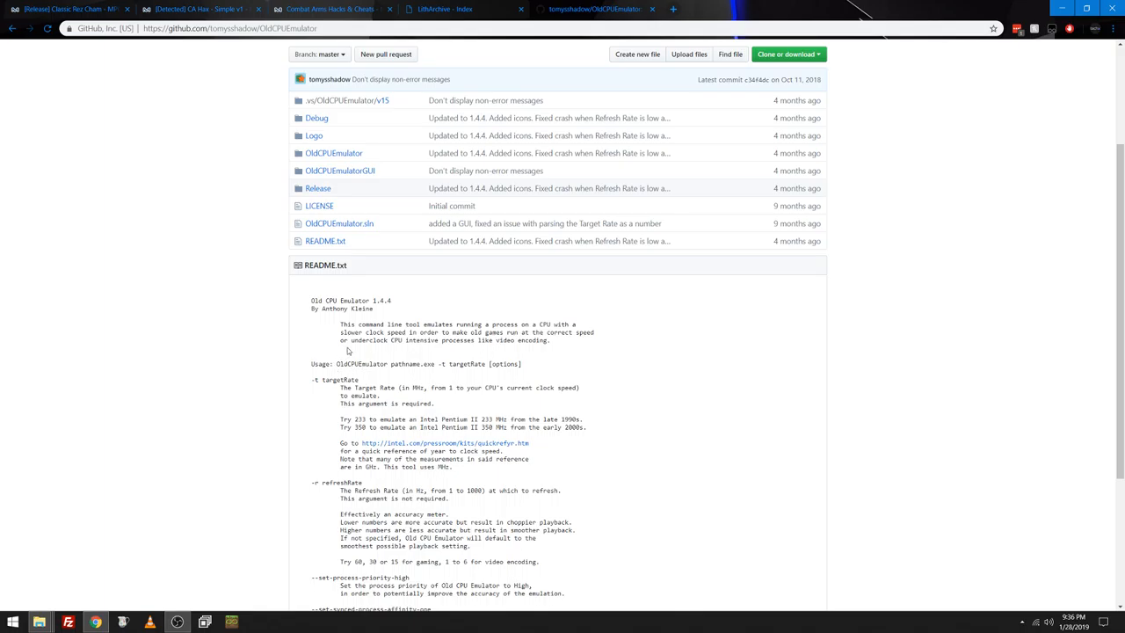
mouse_move(785, 387)
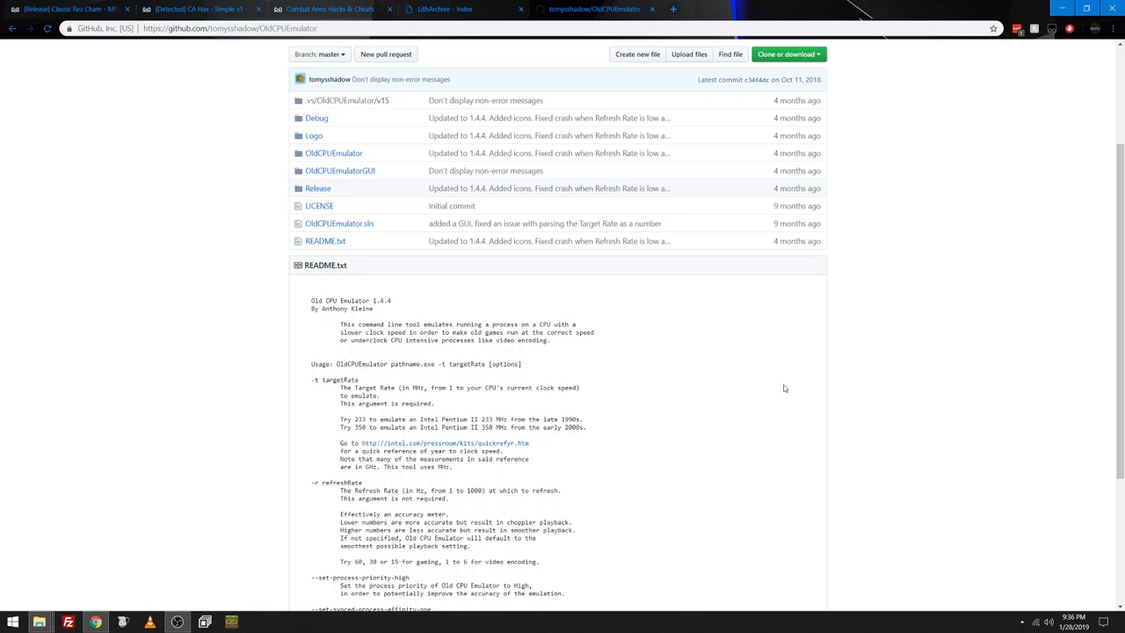
scroll("down", 3)
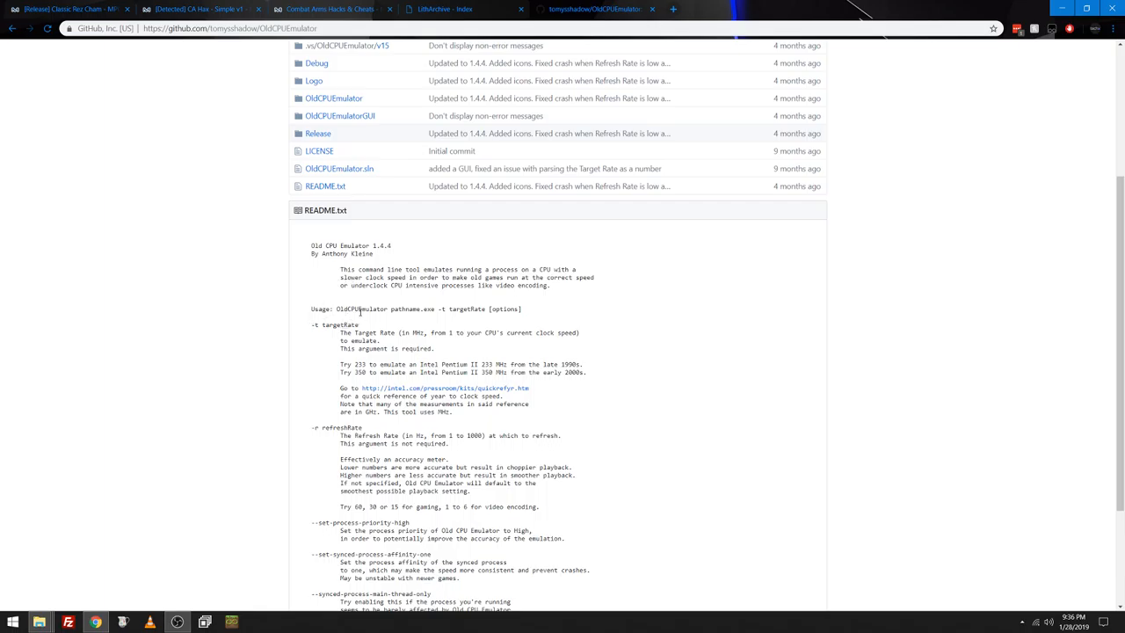
mouse_move(414, 312)
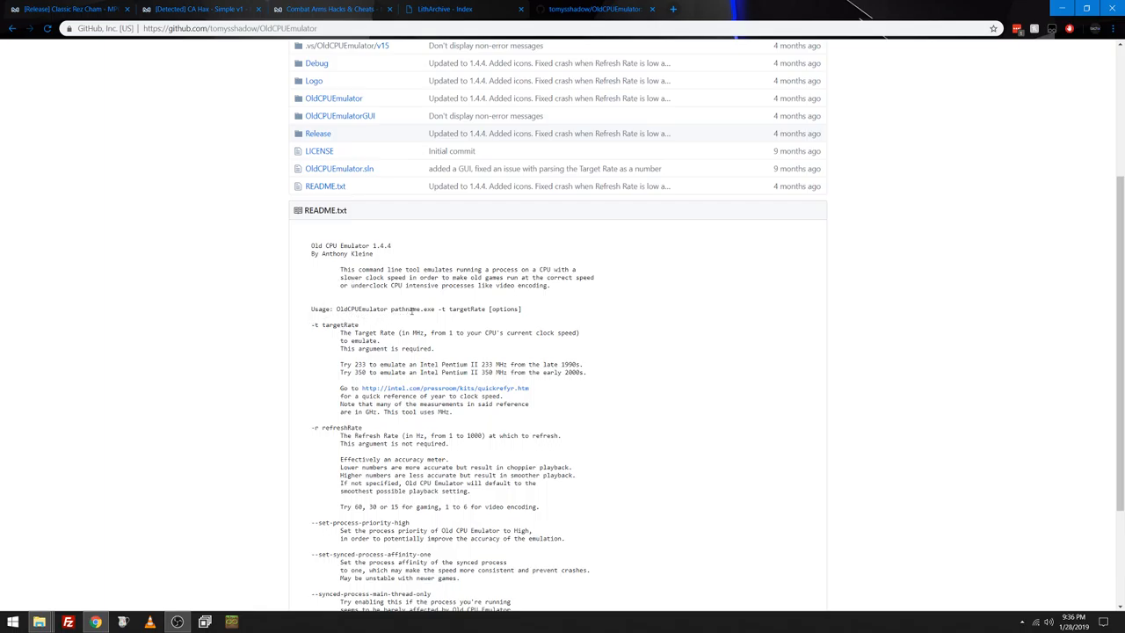
double_click(409, 309)
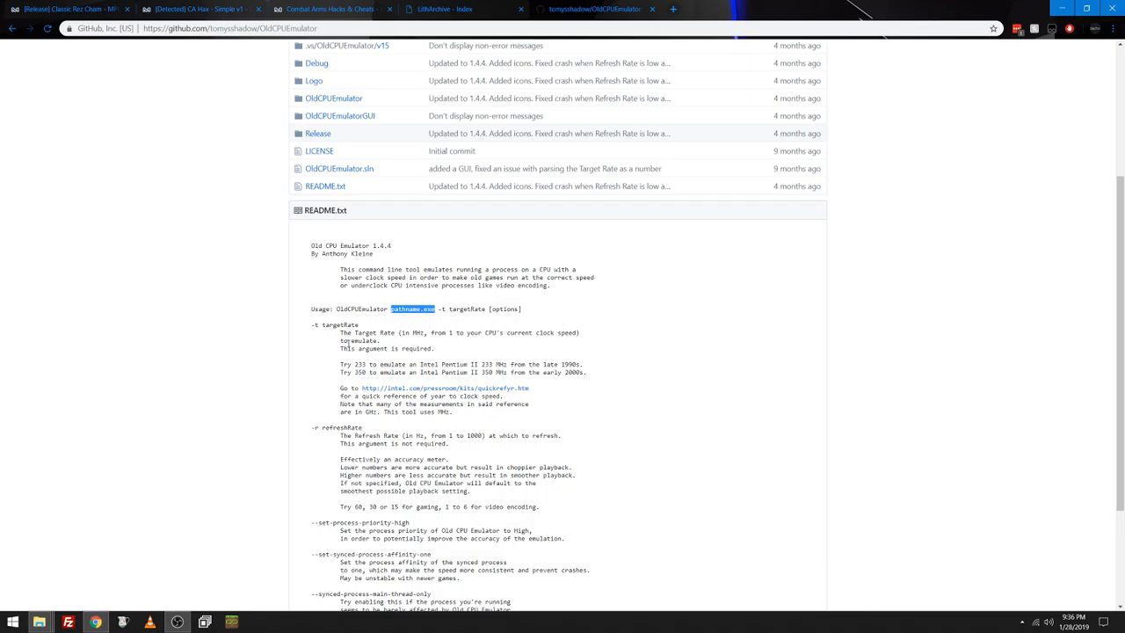
scroll("down", 3)
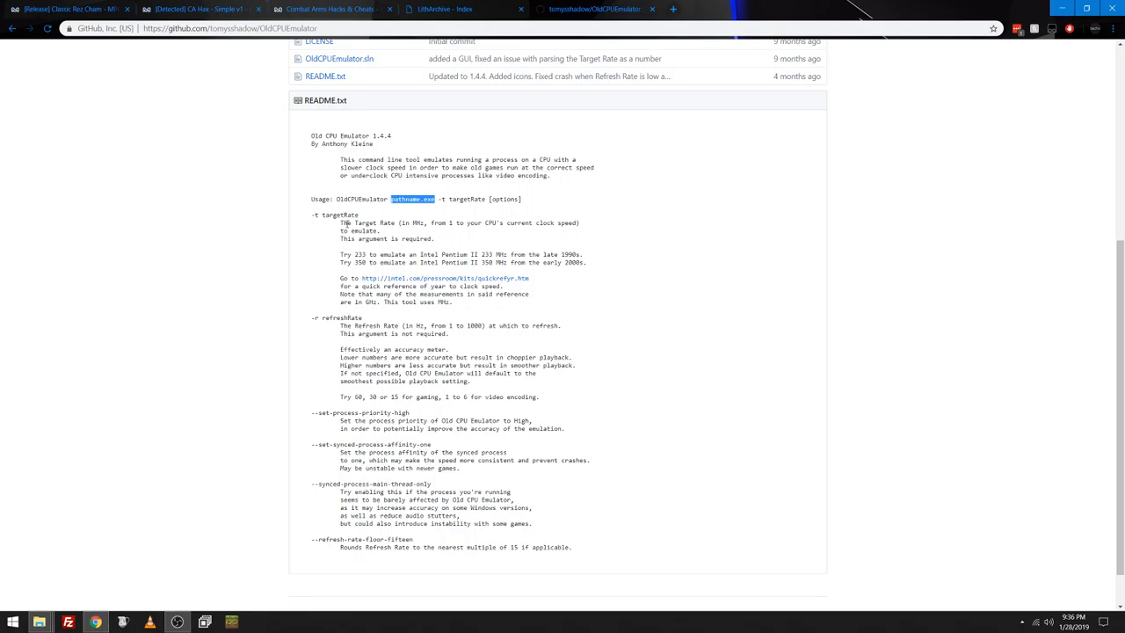
mouse_move(326, 338)
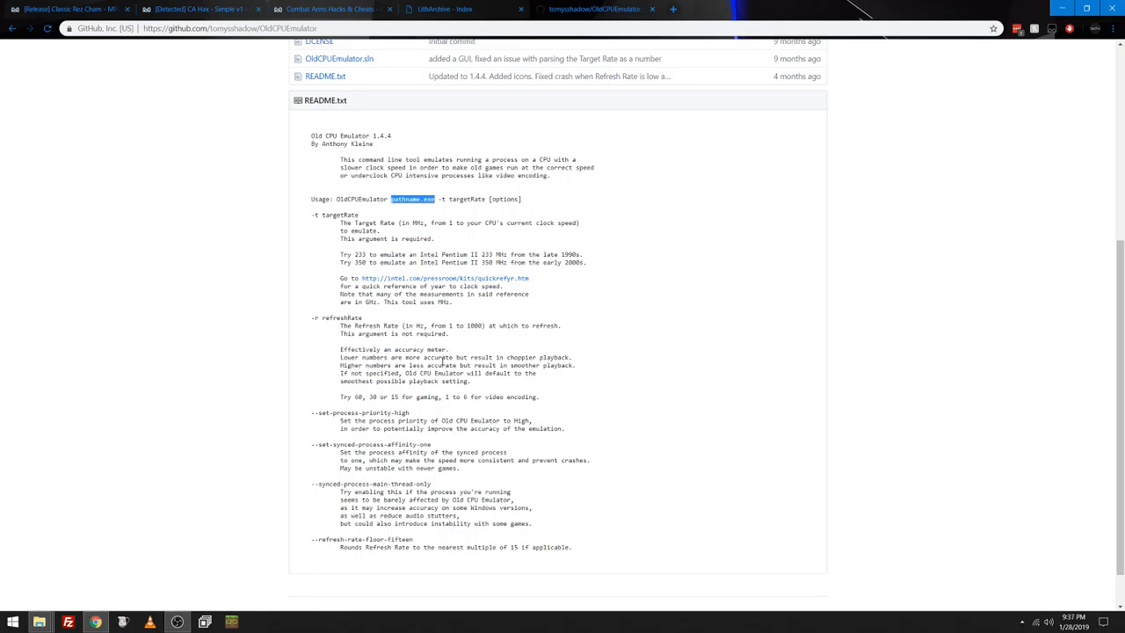
mouse_move(362, 419)
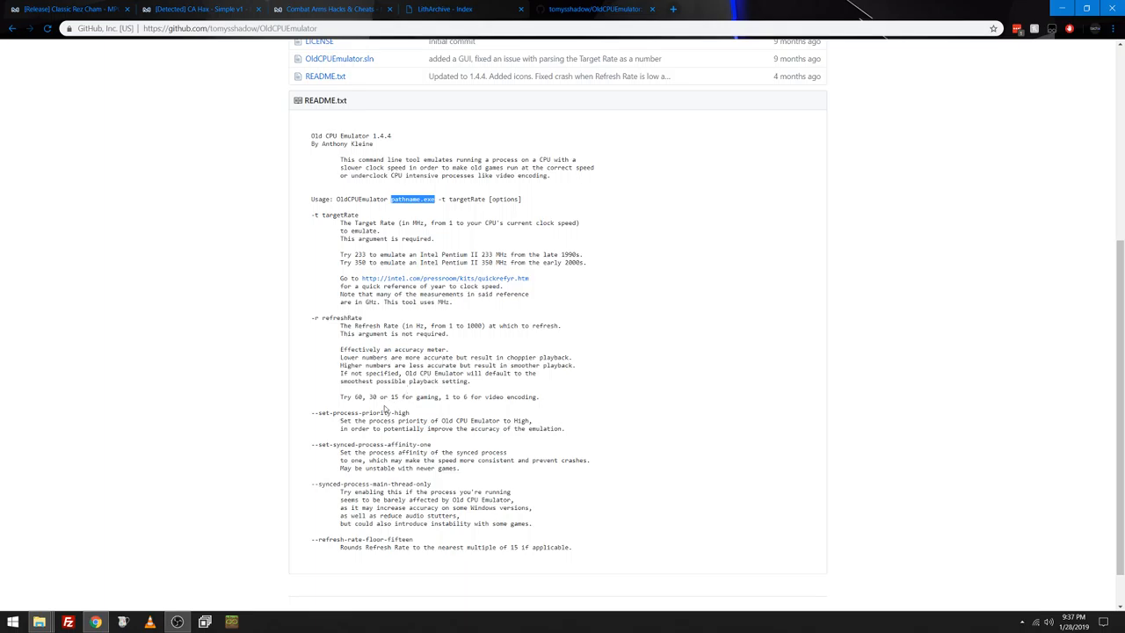
mouse_move(402, 422)
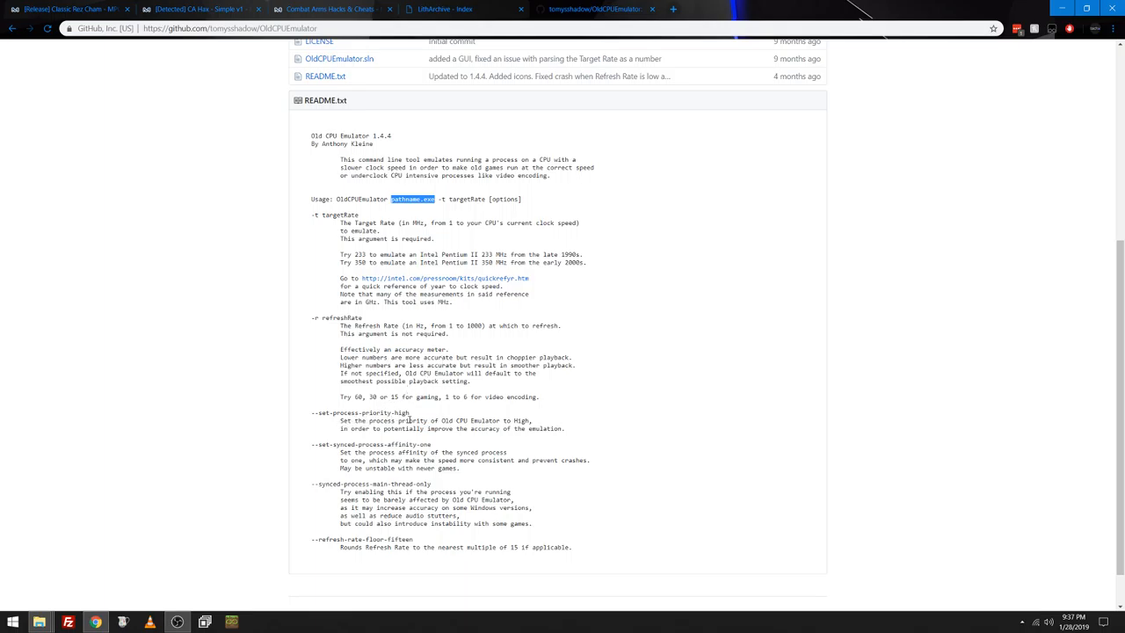
mouse_move(422, 452)
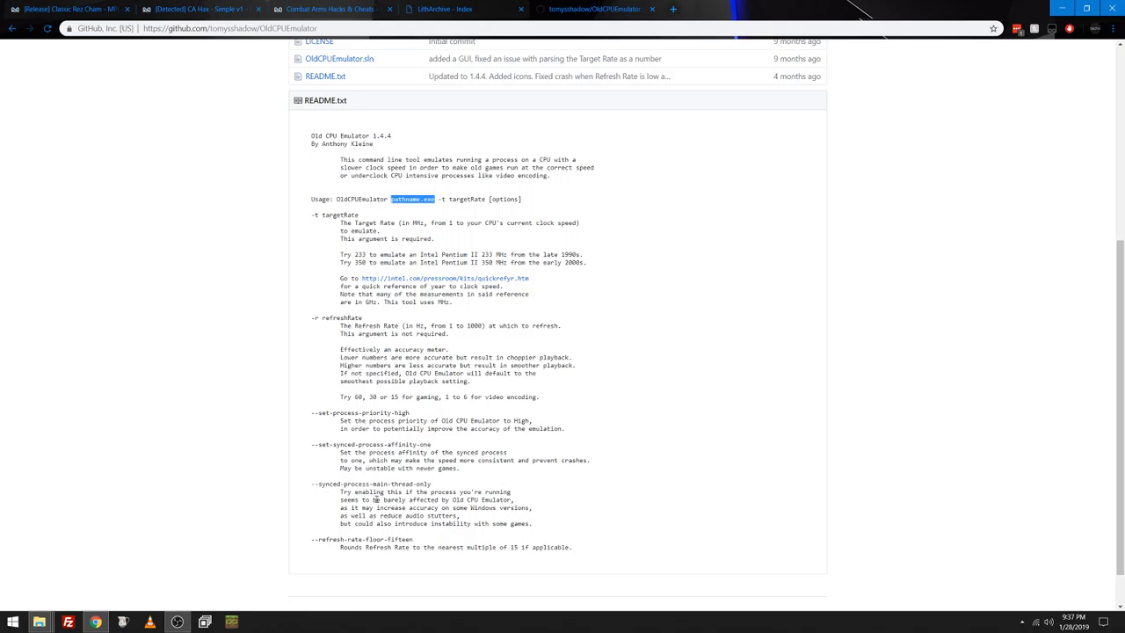
mouse_move(415, 492)
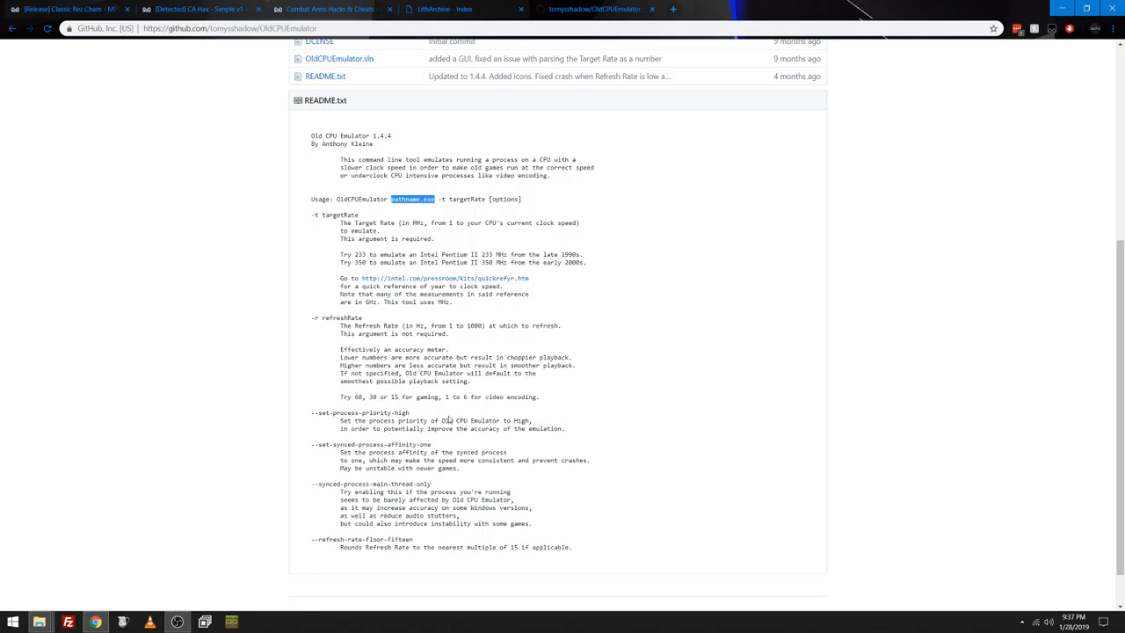
mouse_move(403, 462)
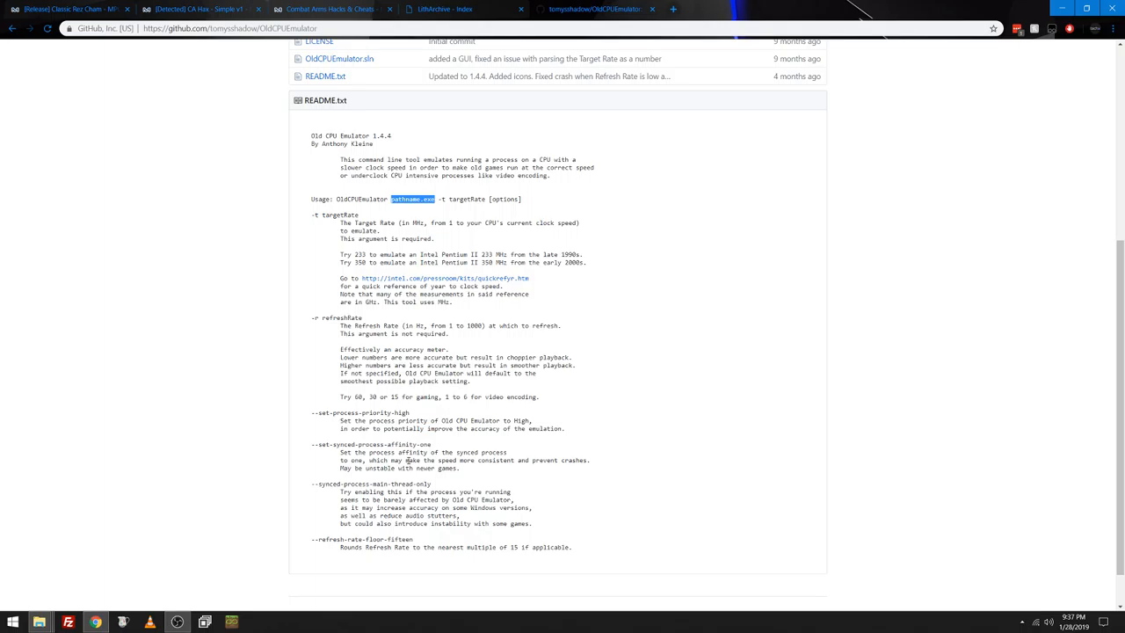
mouse_move(779, 429)
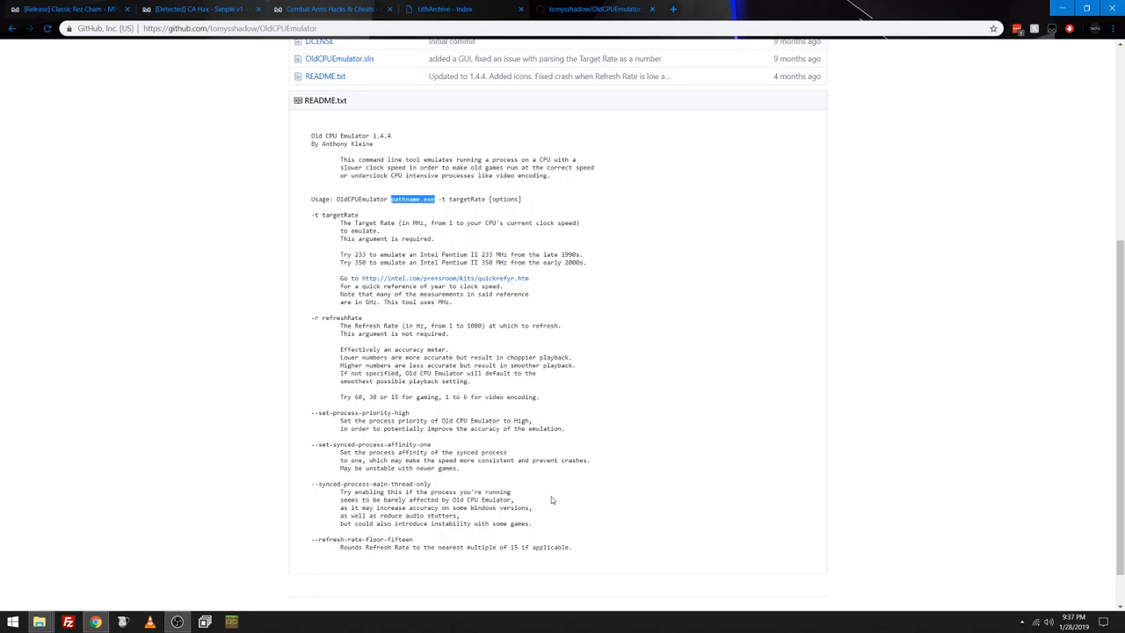
mouse_move(613, 480)
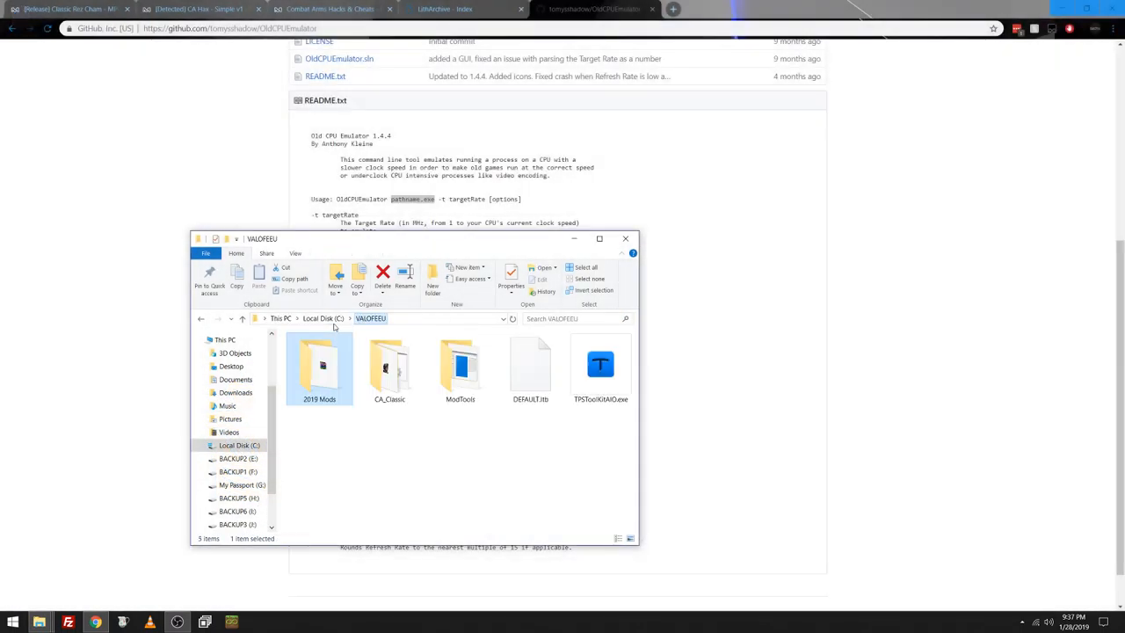
Step: Open the CA_Classic folder and bring up emu.bat's context menu to edit it
double_click(389, 367)
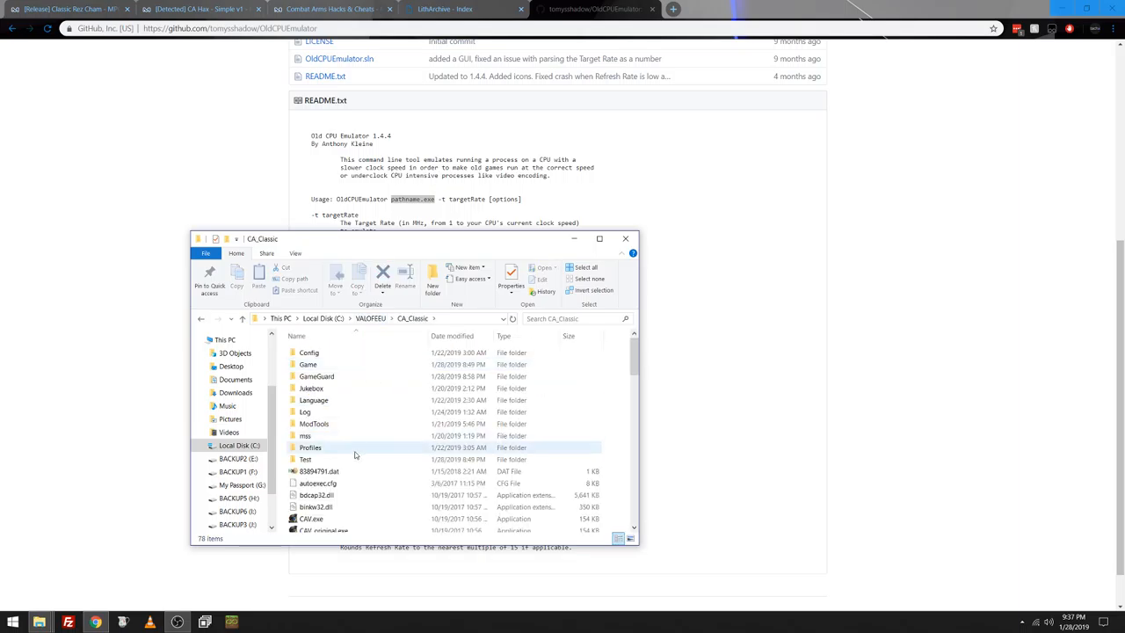
scroll("down", 3)
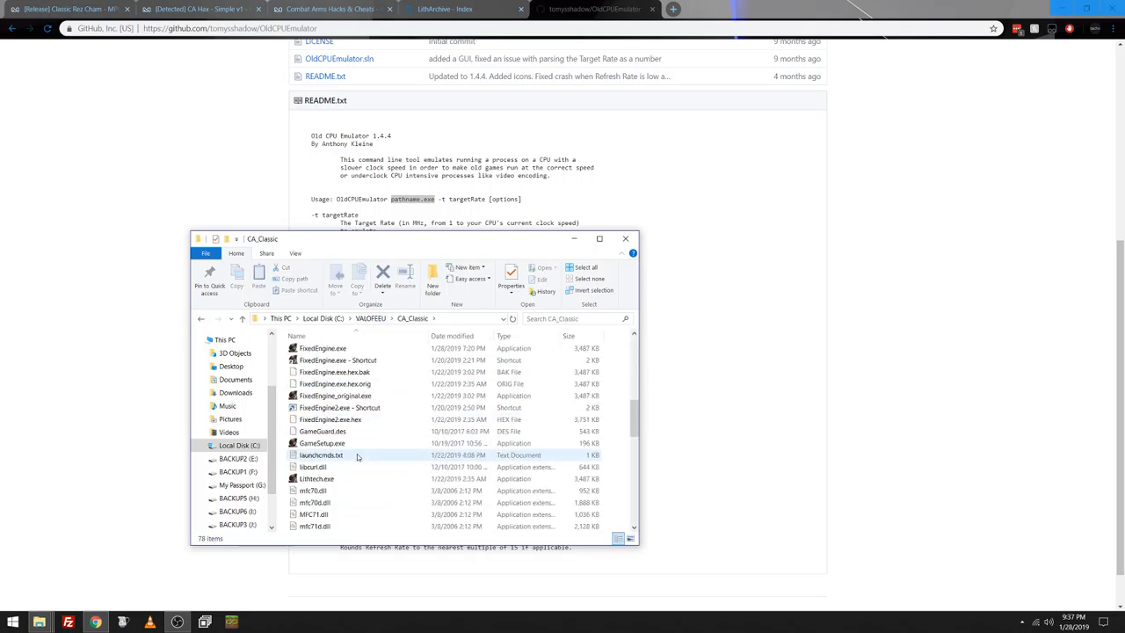
scroll("down", 3)
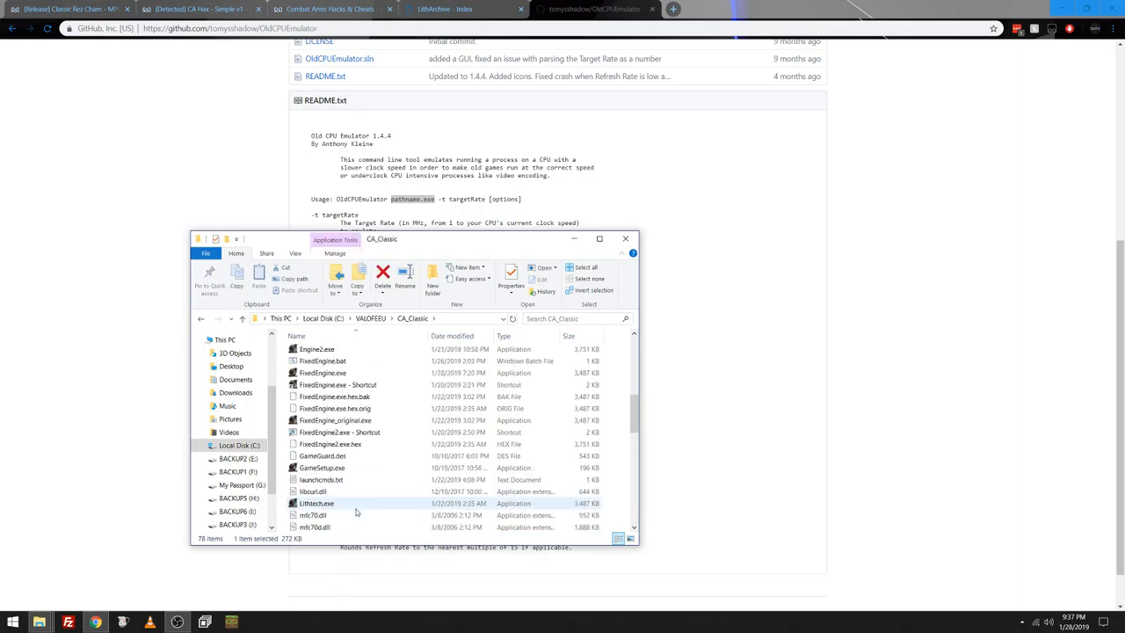
right_click(317, 396)
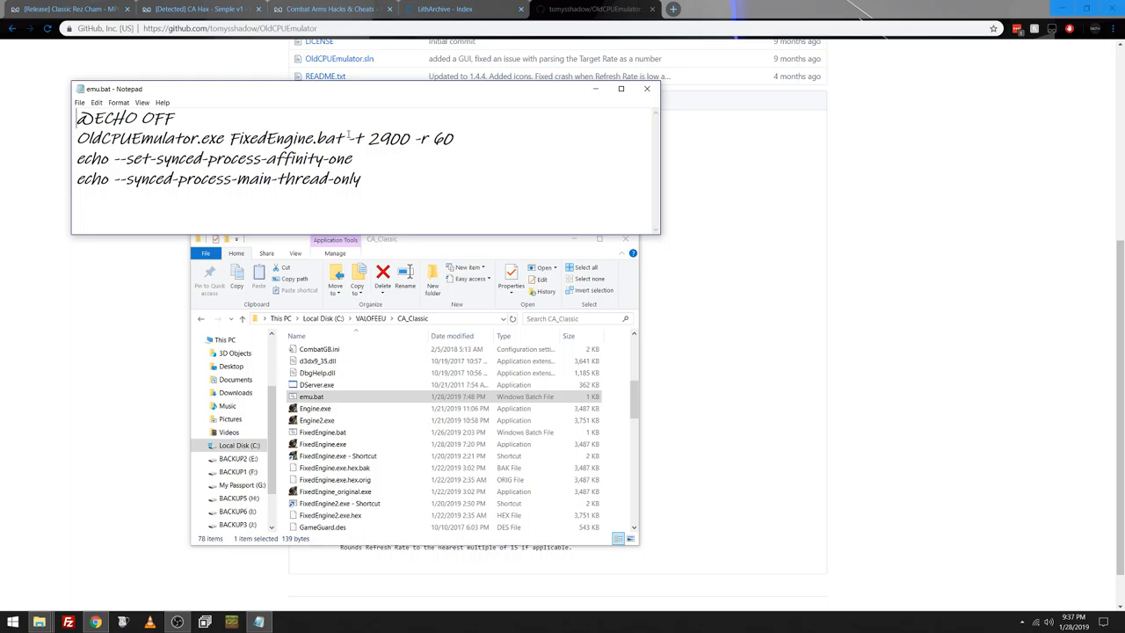
Step: Highlight the -r 60 refresh-rate argument on emu.bat's OldCPUEmulator line
left_click_drag(350, 138, 411, 138)
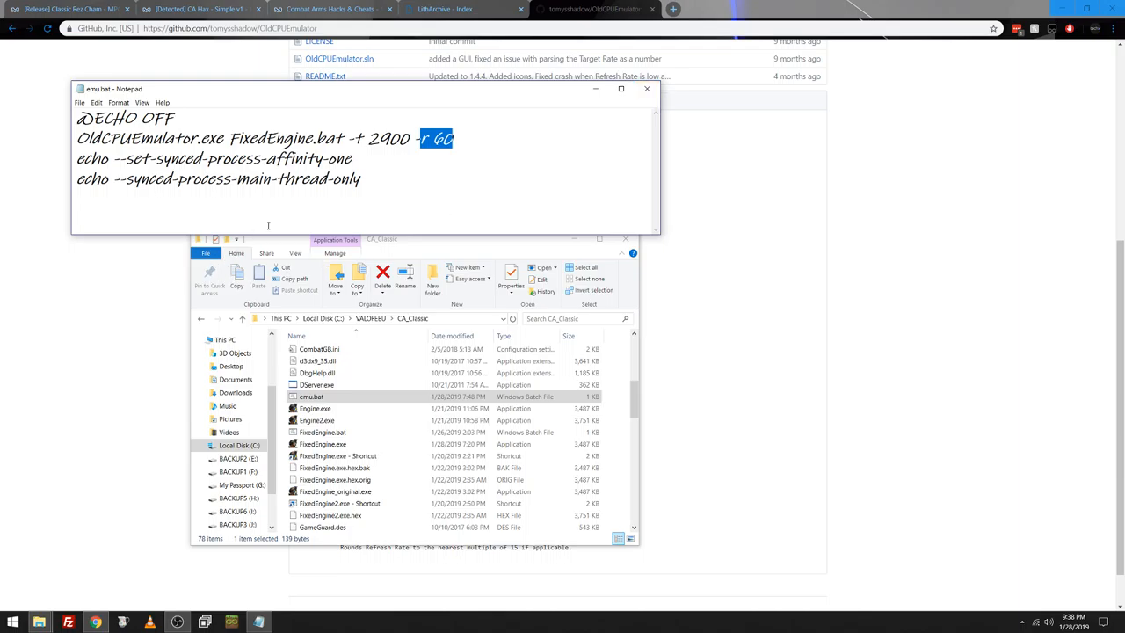
mouse_move(585, 112)
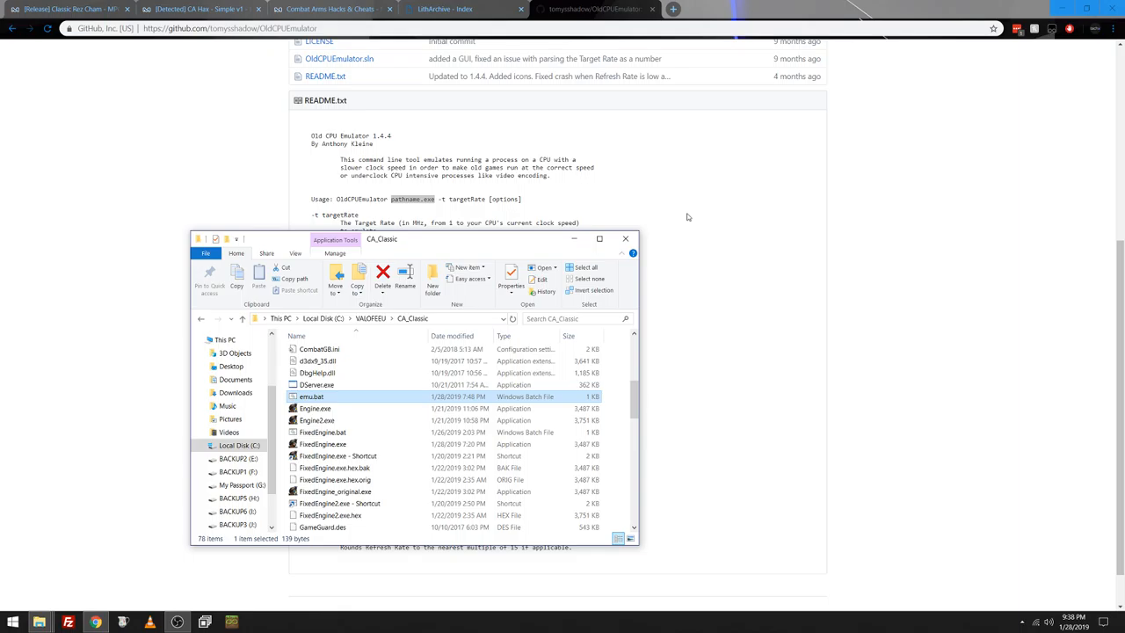
mouse_move(764, 256)
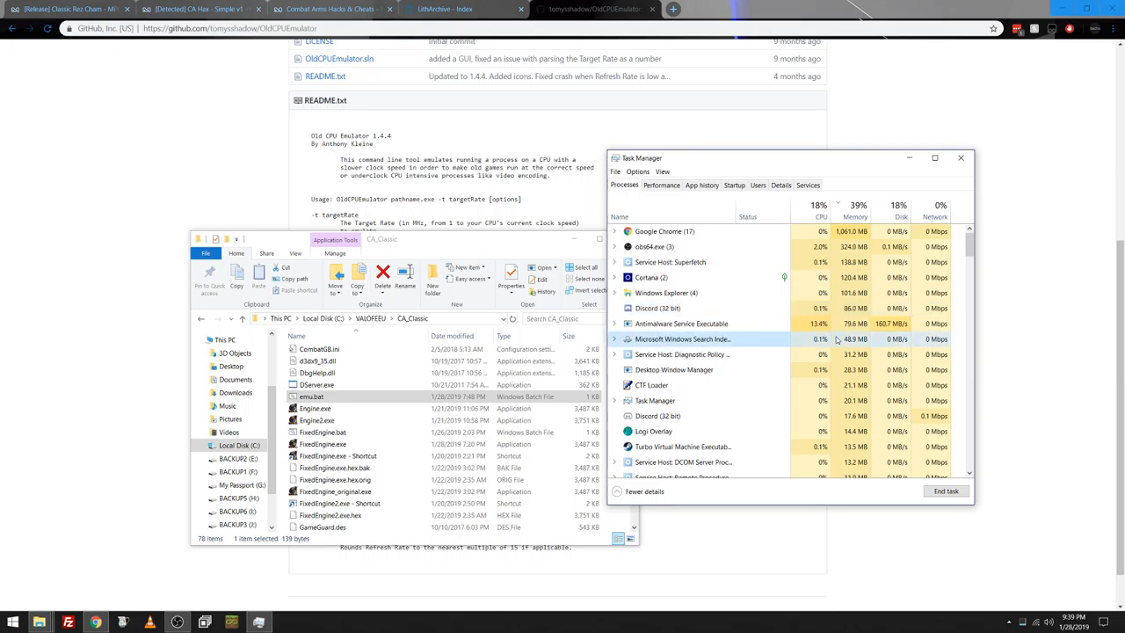
Step: View MotoHelperAgent.exe's processor affinity, keep all processors, and close Task Manager
left_click(782, 185)
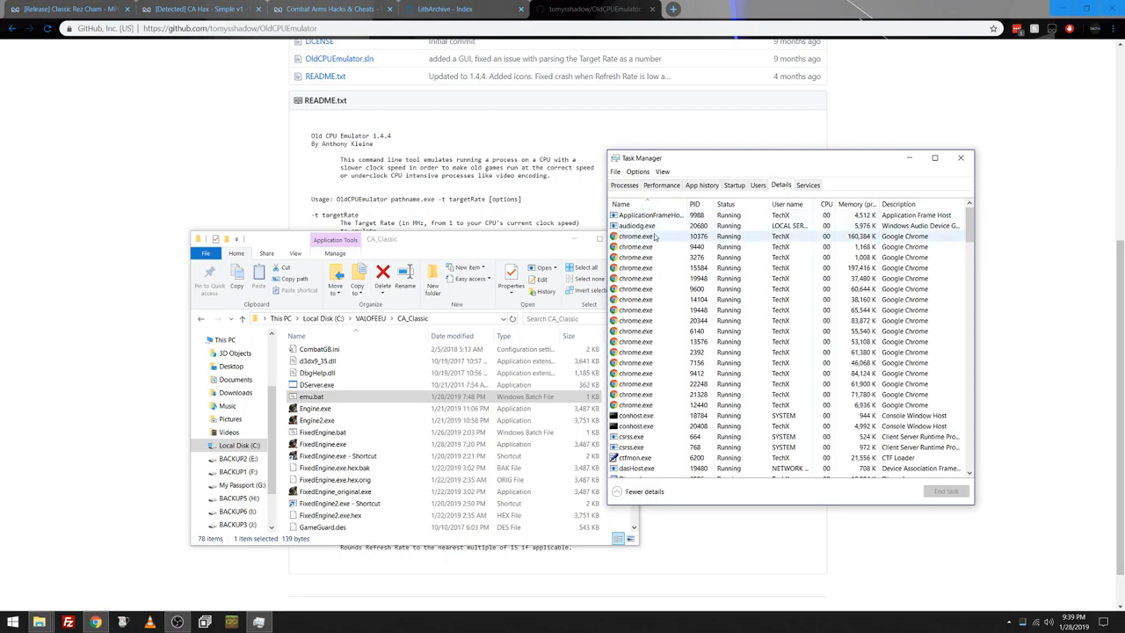
scroll("down", 3)
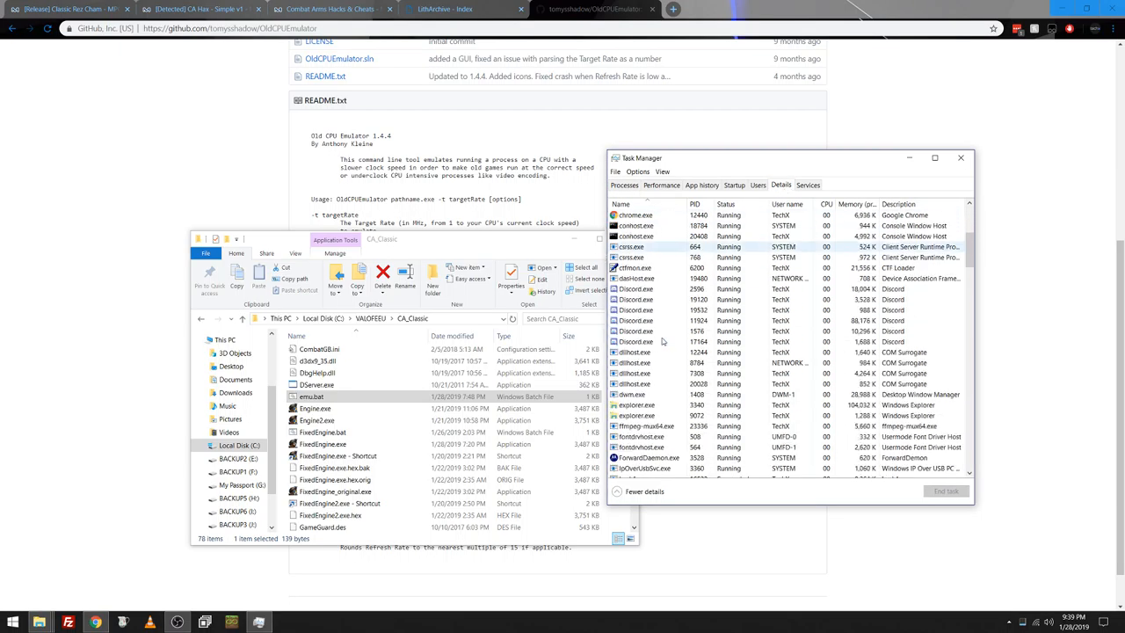
scroll("down", 3)
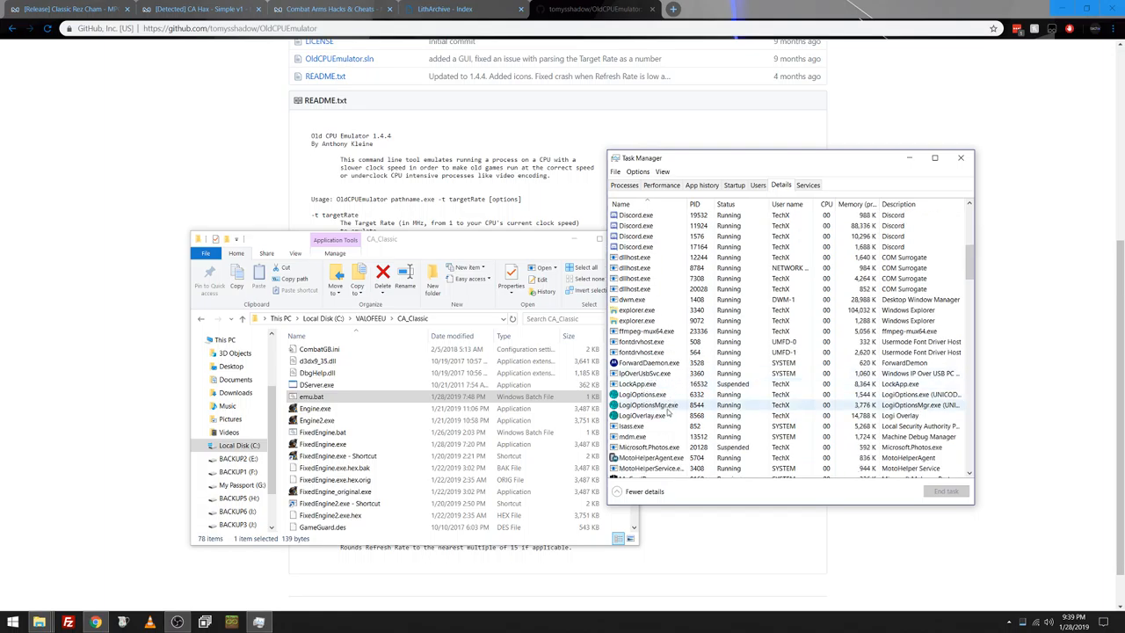
right_click(650, 394)
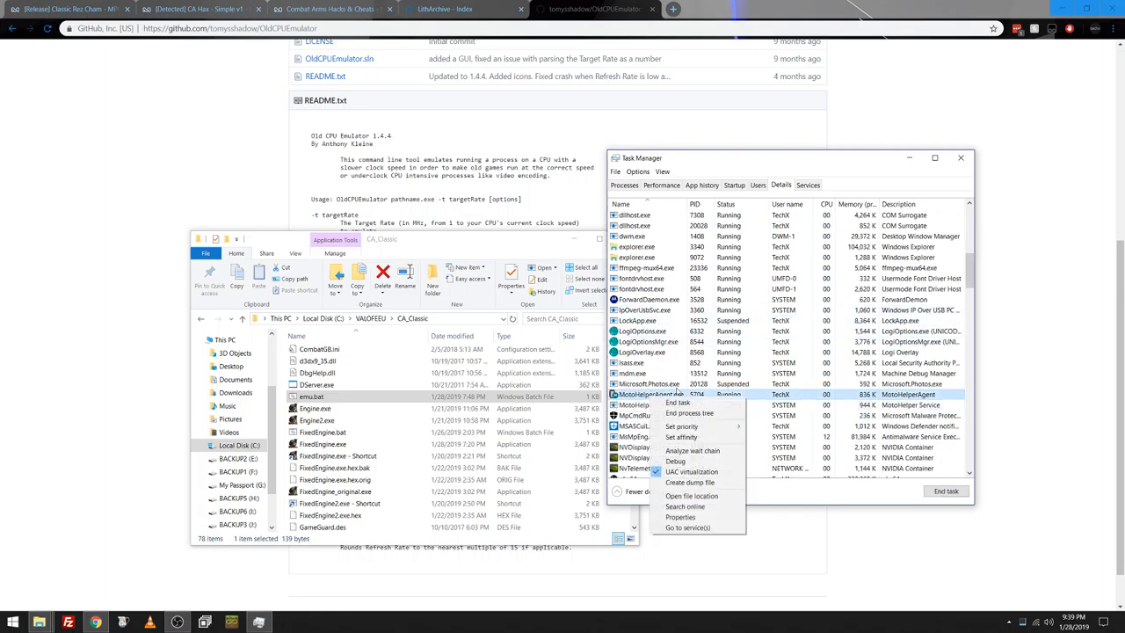
left_click(684, 436)
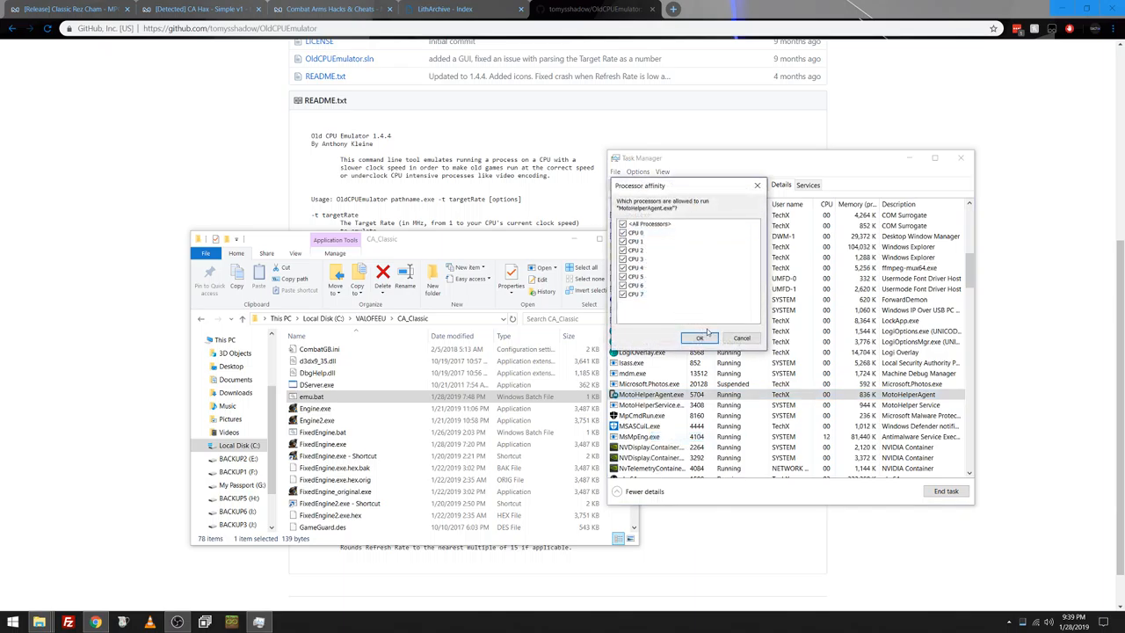
left_click(699, 338)
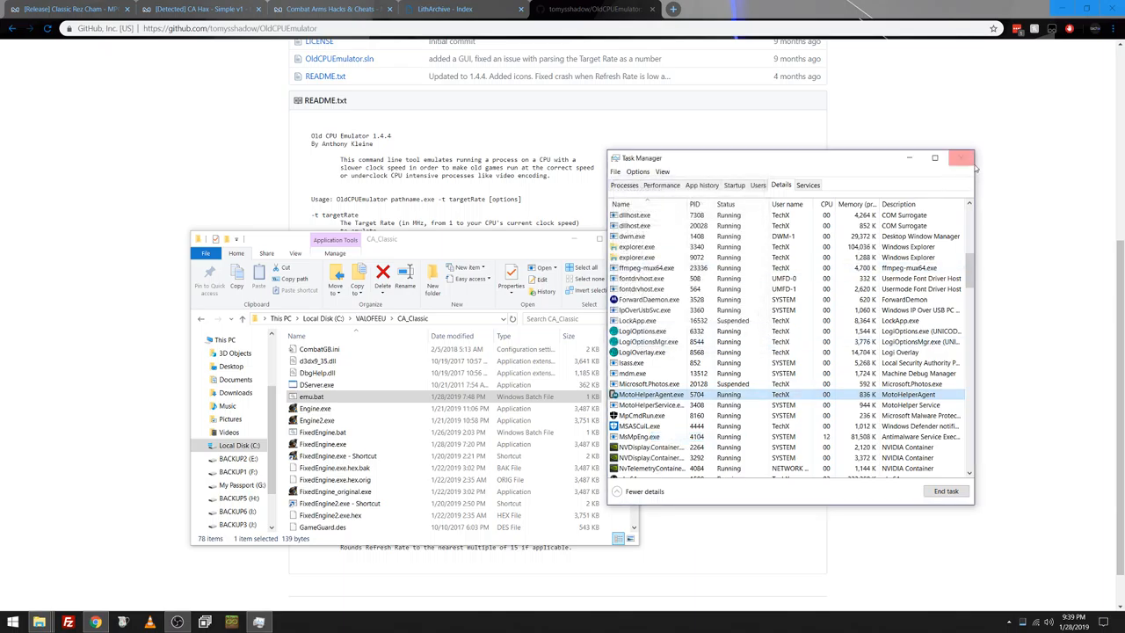
left_click(959, 158)
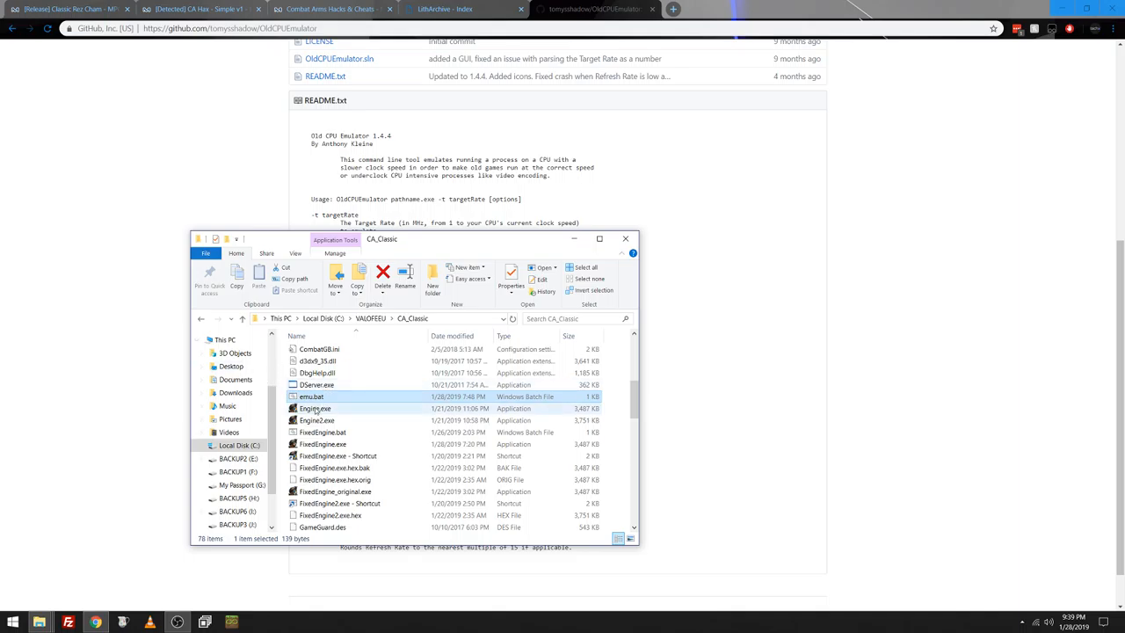
mouse_move(312, 397)
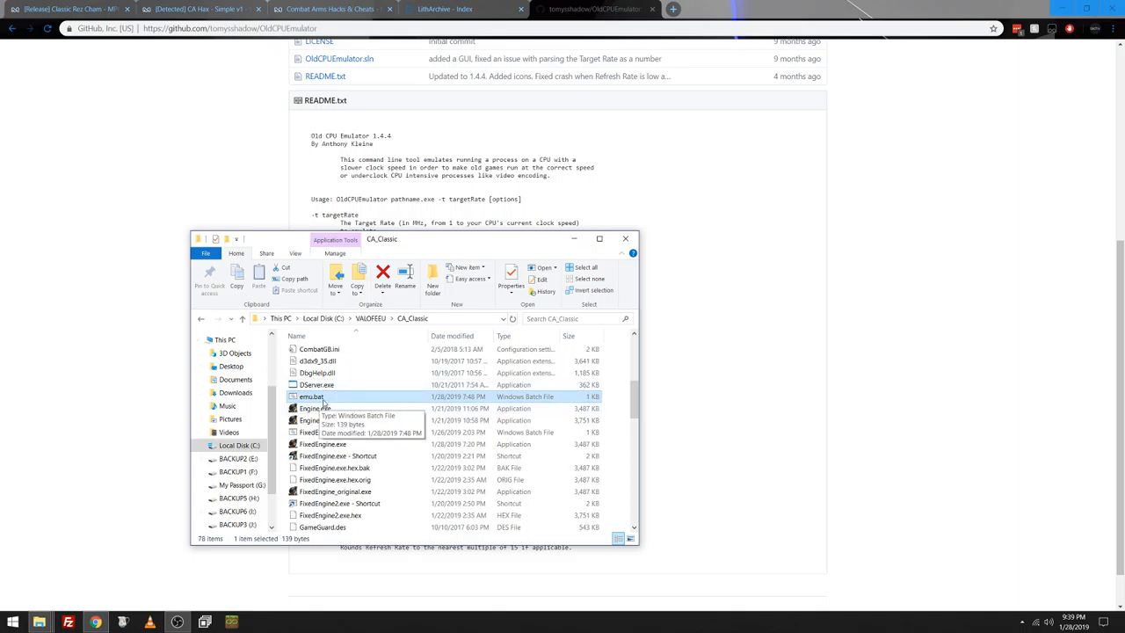
mouse_move(886, 434)
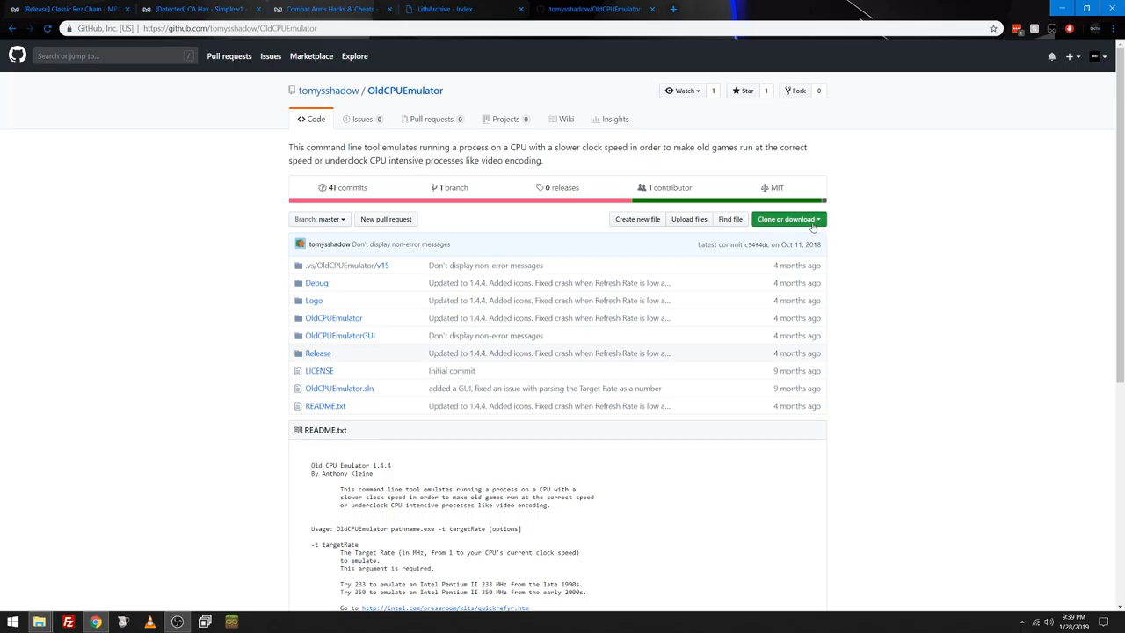
Step: Download the OldCPUEmulator repository as a ZIP via Clone or download
left_click(788, 219)
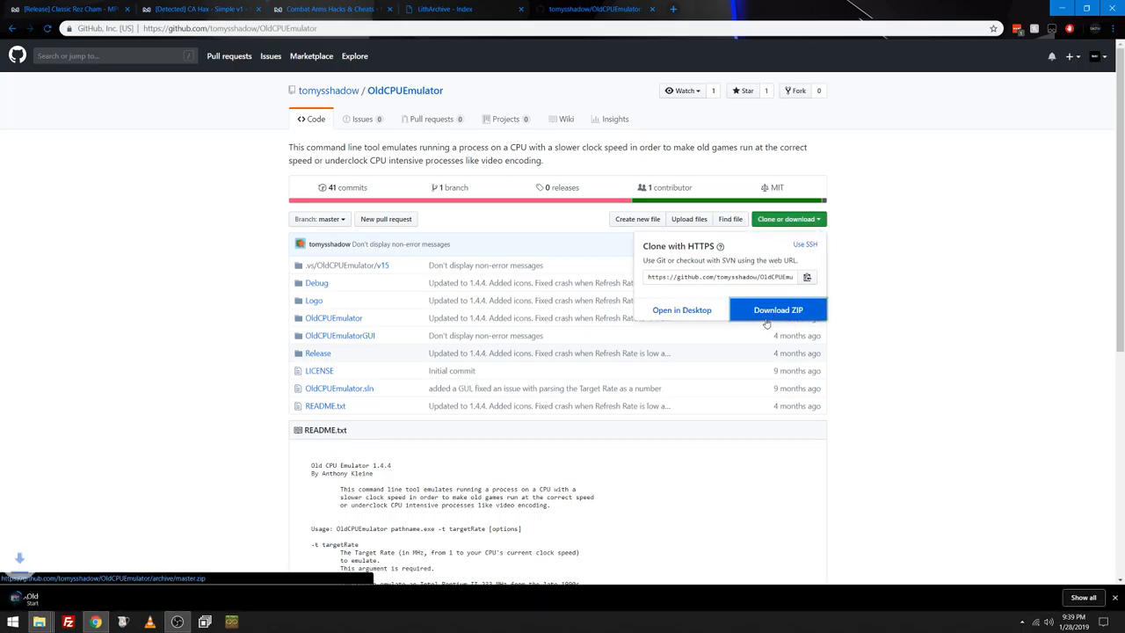
left_click(778, 310)
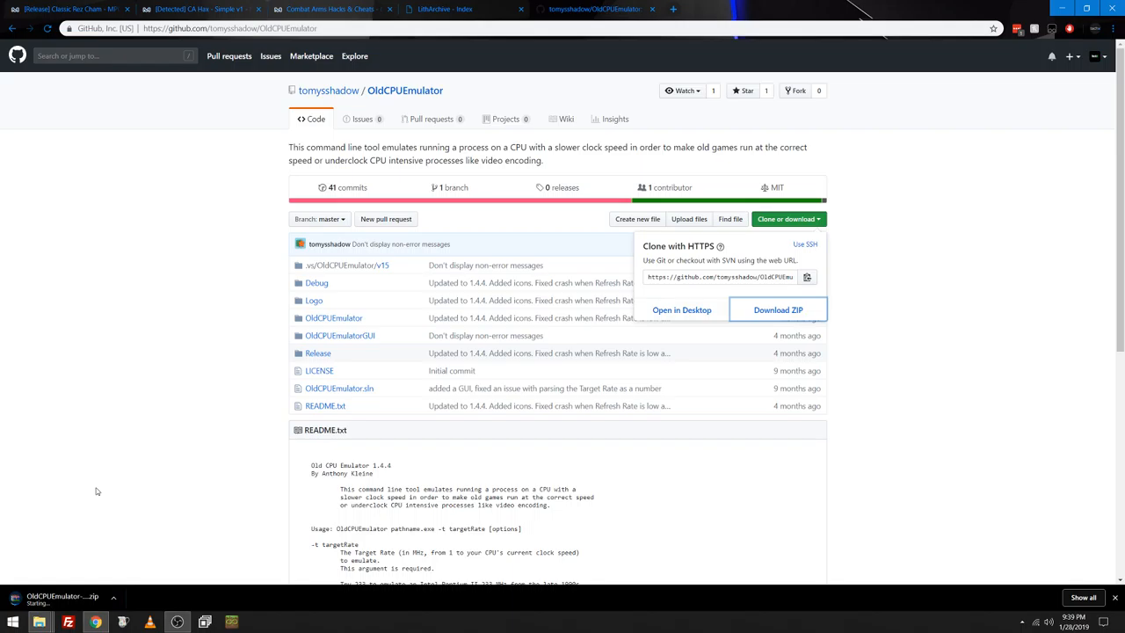
left_click(779, 310)
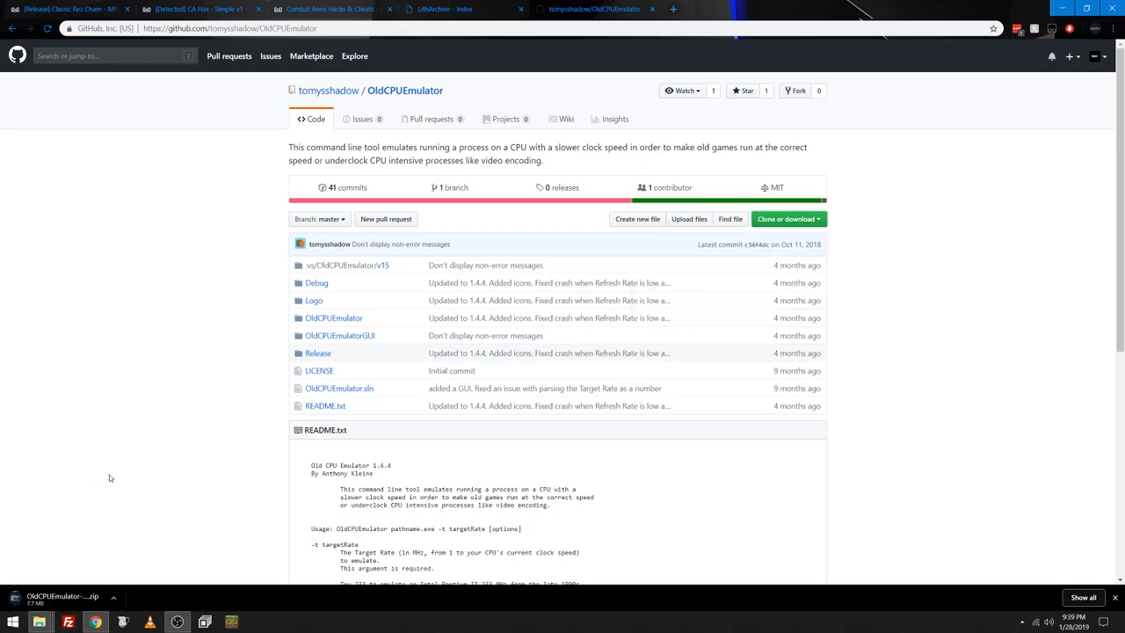
mouse_move(93, 522)
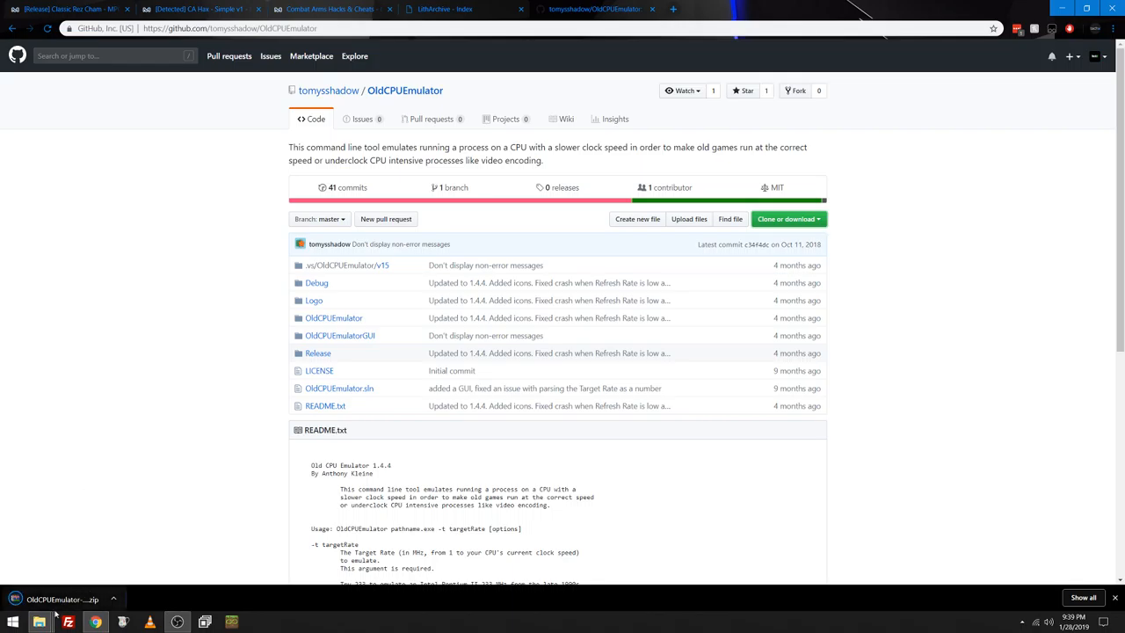
Step: Open the downloaded zip in WinRAR and select OldCPUEmulator.exe in its Debug folder
left_click(66, 603)
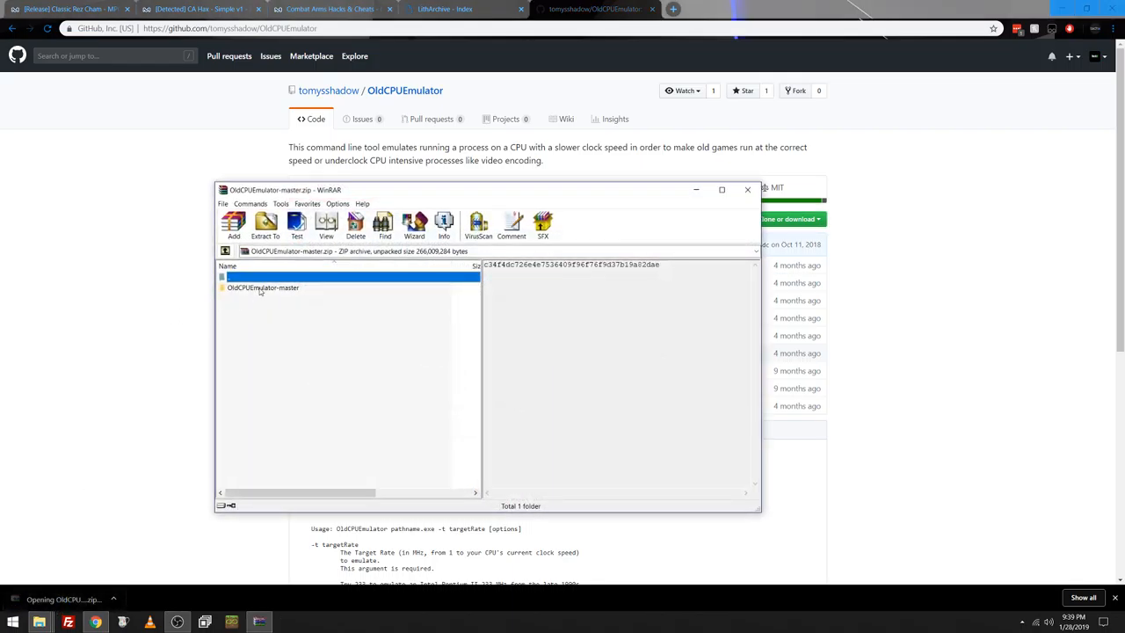
double_click(260, 288)
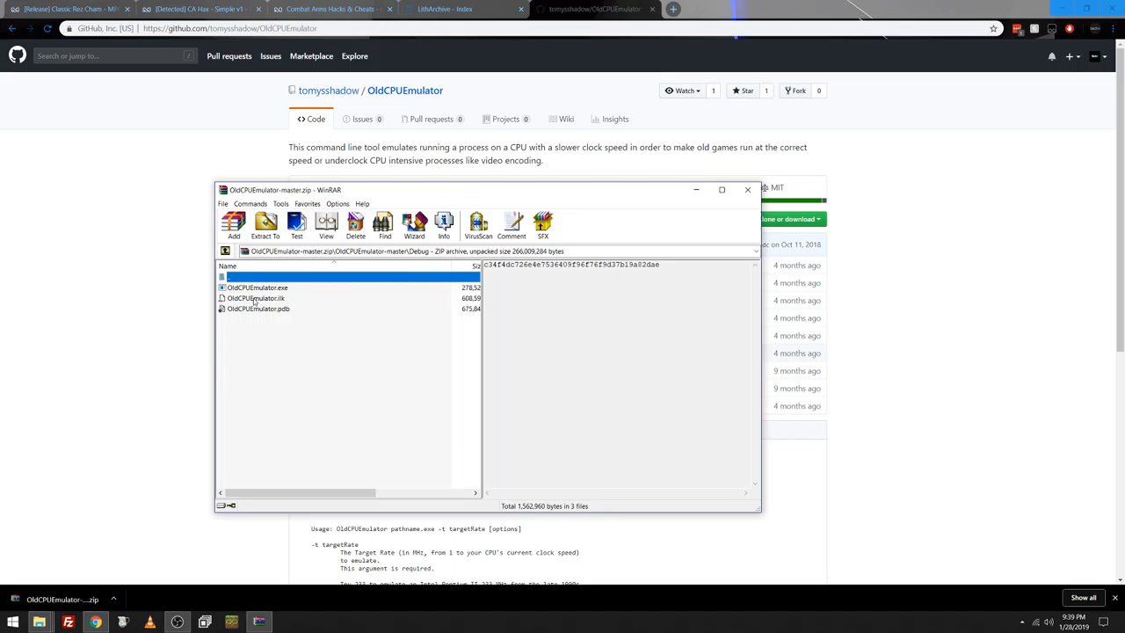
left_click(259, 287)
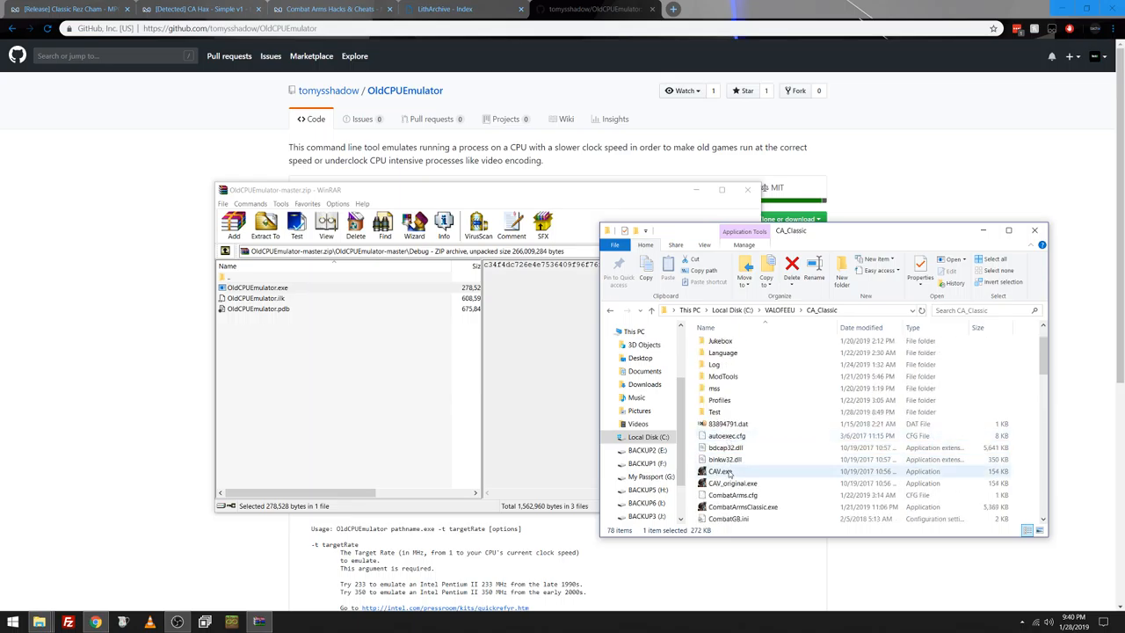
right_click(723, 471)
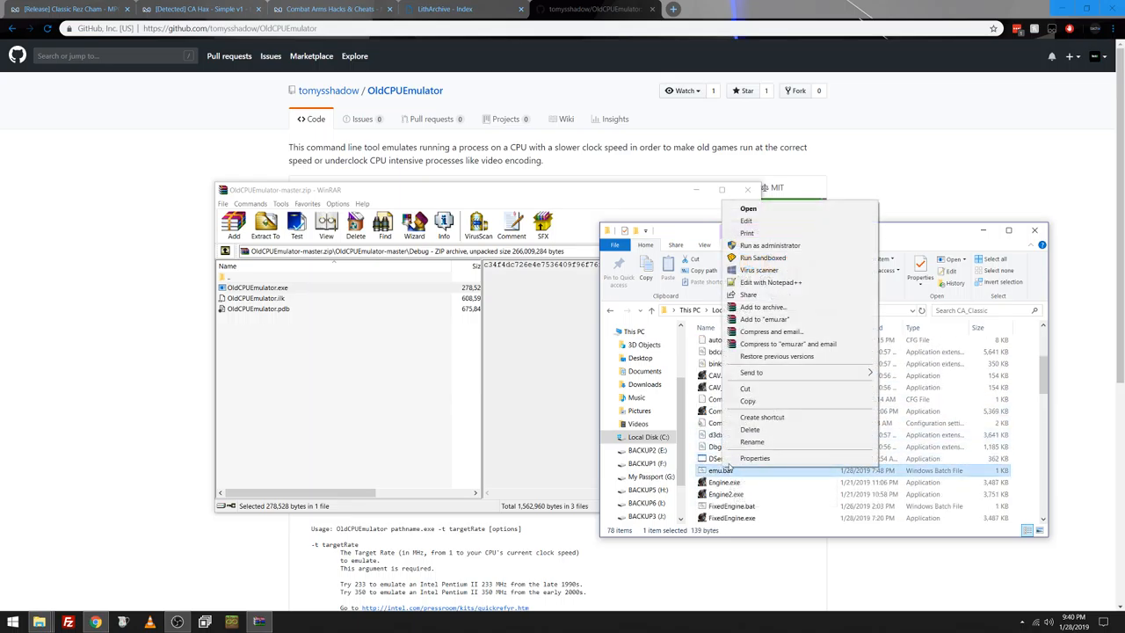
mouse_move(773, 220)
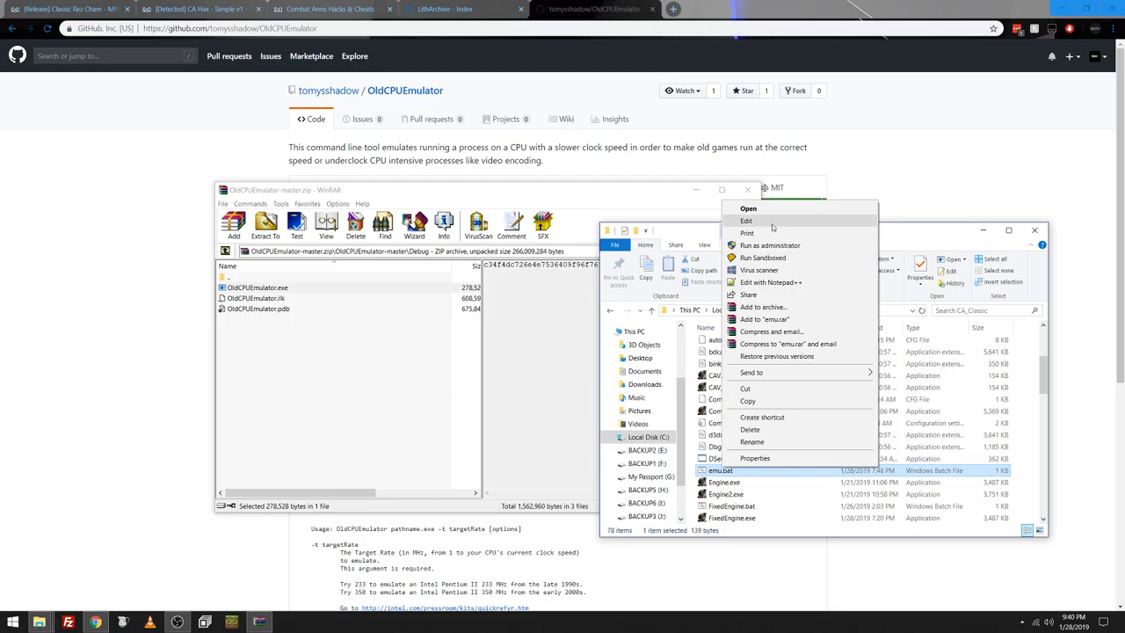
left_click(747, 220)
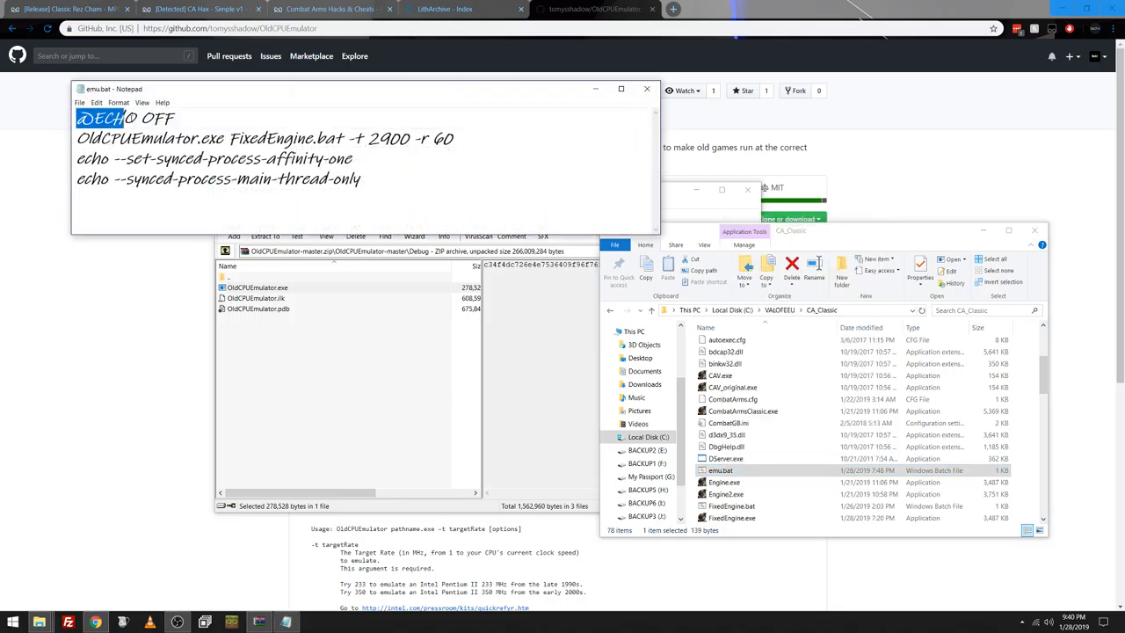
double_click(123, 139)
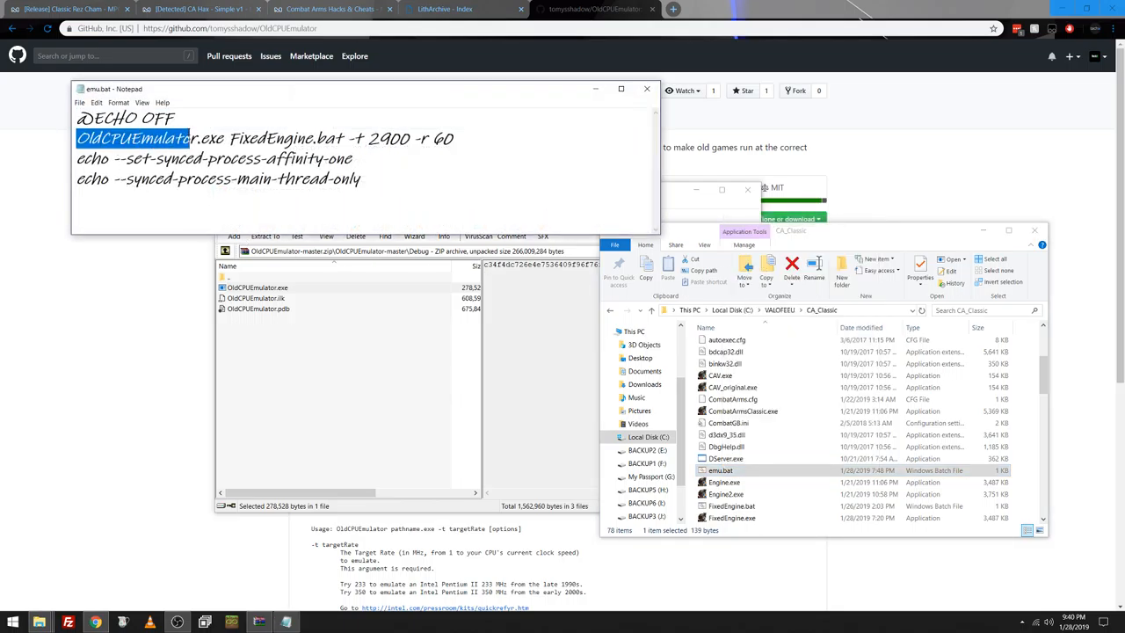
left_click_drag(77, 138, 275, 138)
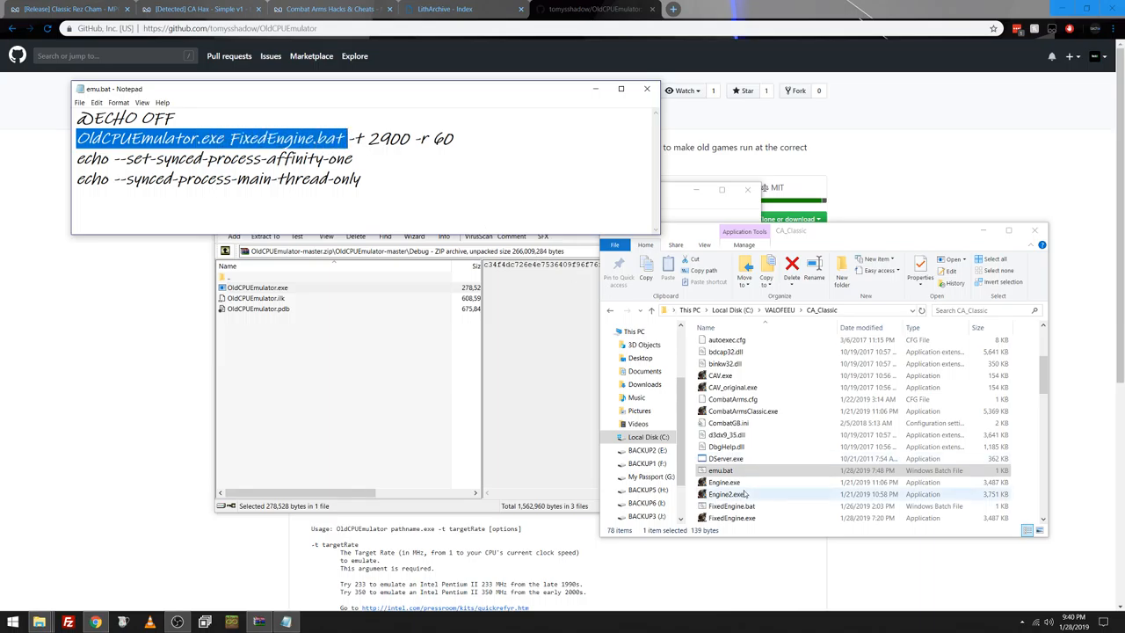
left_click(715, 470)
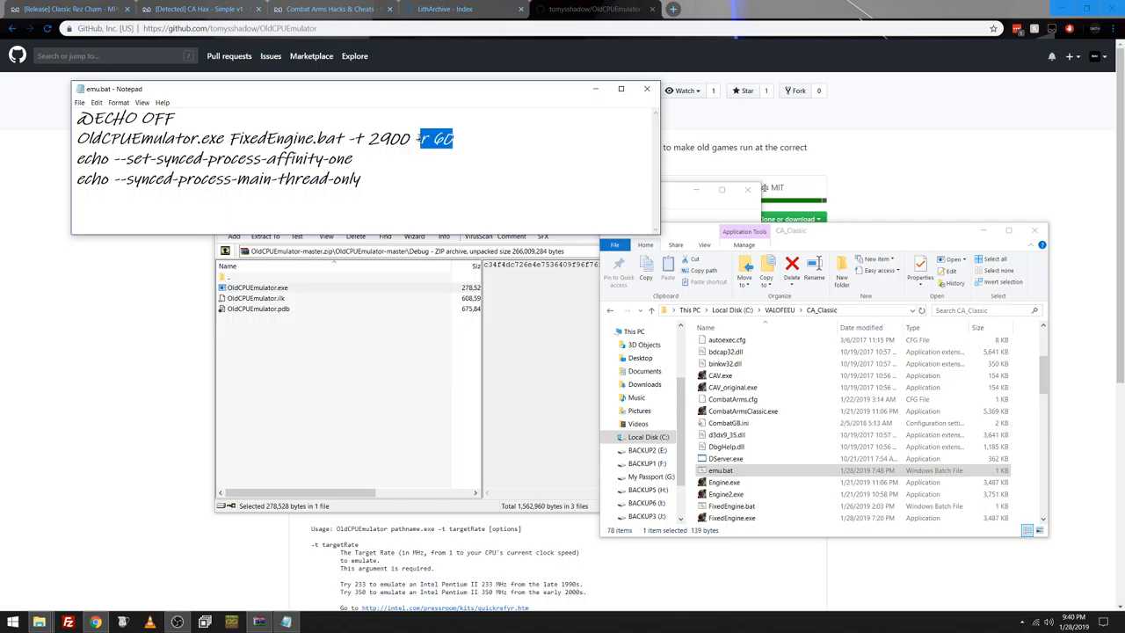
mouse_move(638, 87)
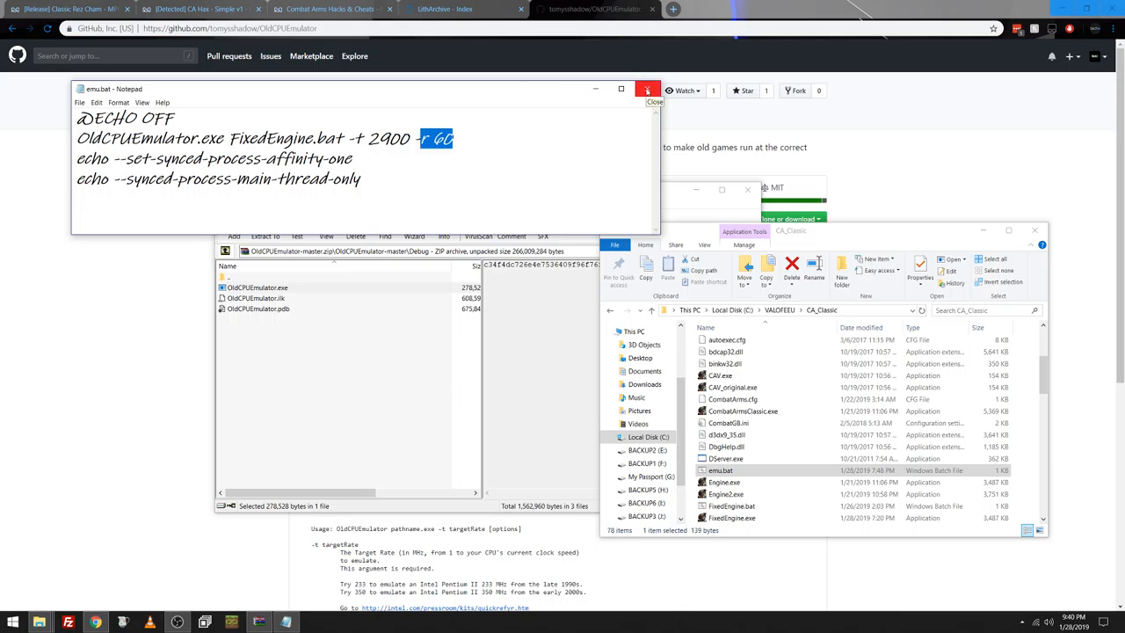
left_click(647, 89)
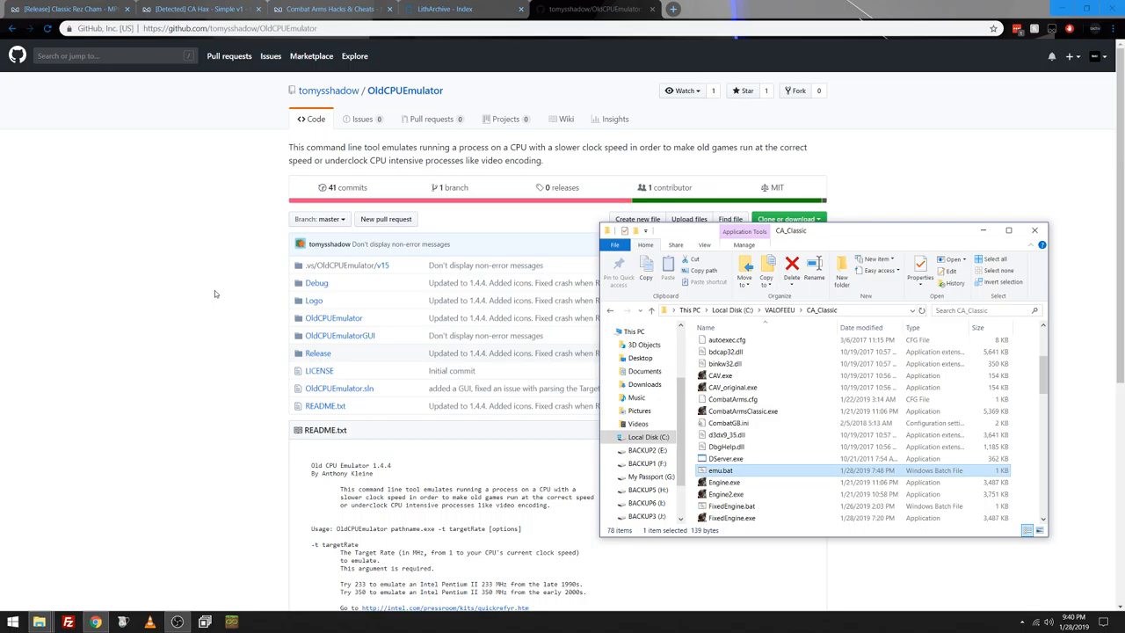
mouse_move(156, 477)
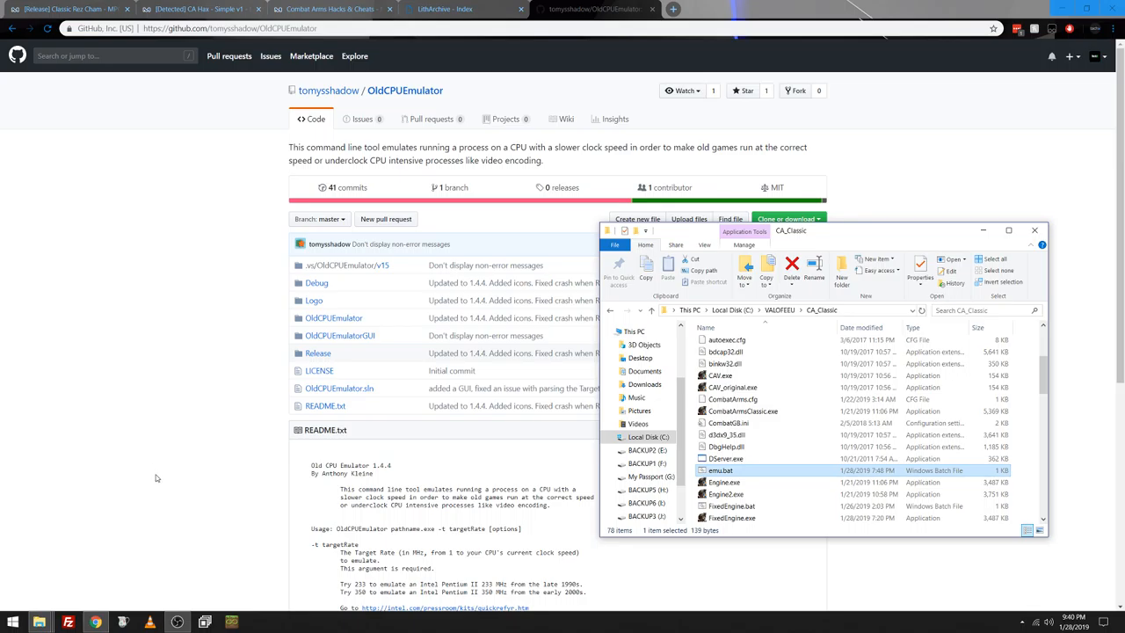